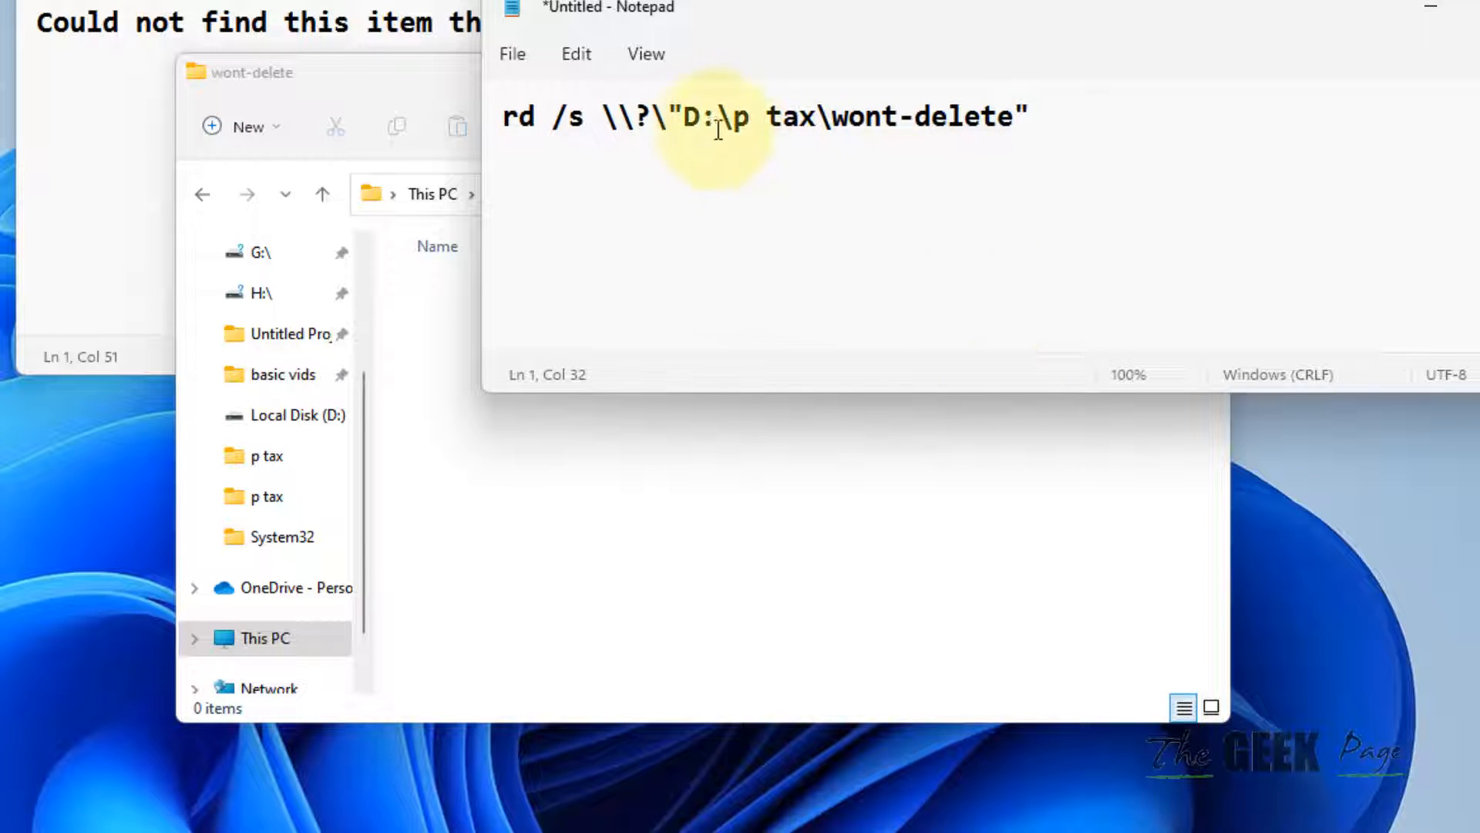
Select the prepared rd /s command line in Notepad for copying
drag(682, 117, 1014, 117)
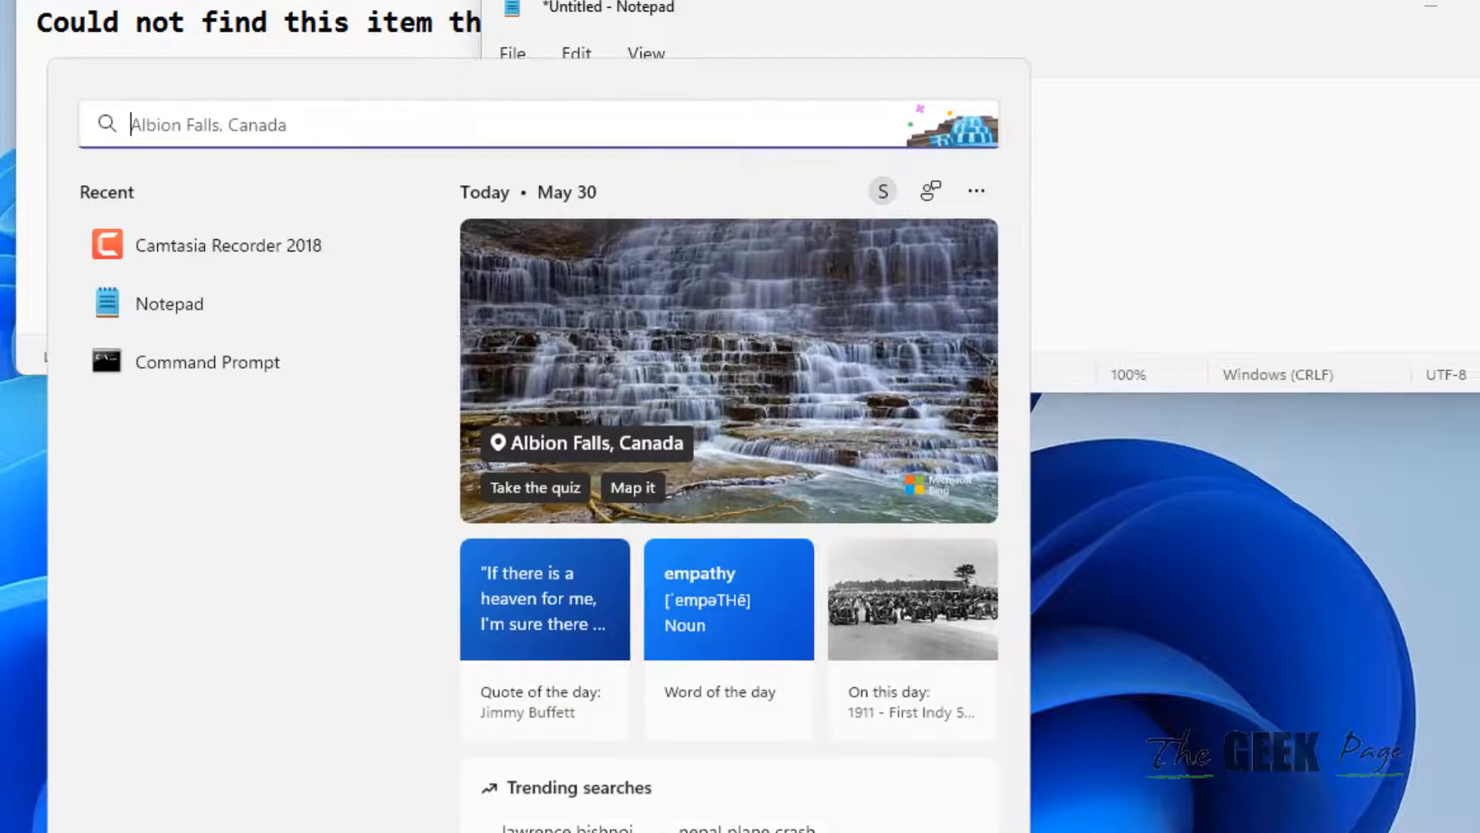
Search 'command prompt' in Start and launch it as administrator
text(command prompt)
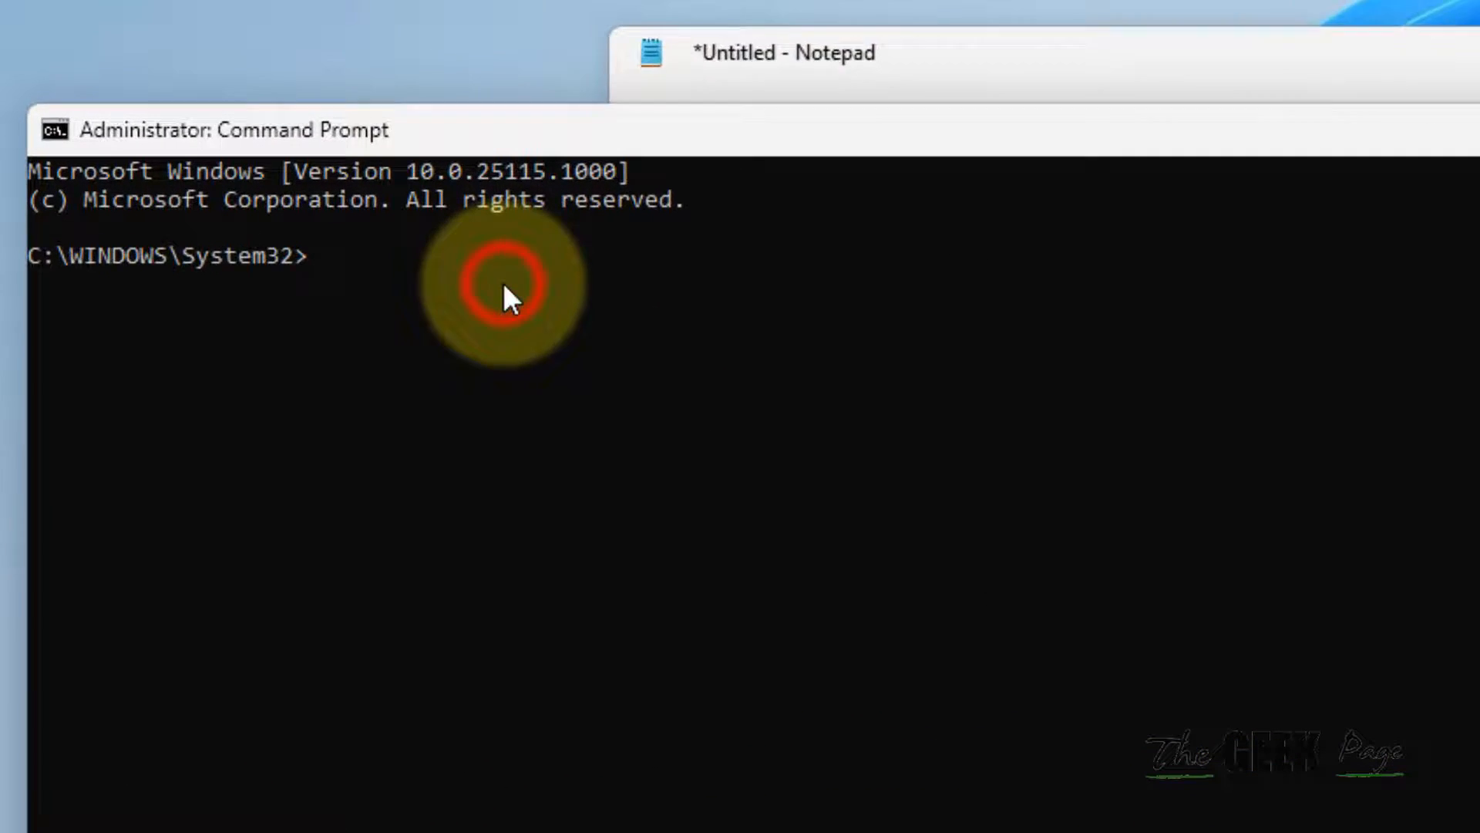
Run rd /s \\?\"D:\p tax\wont-delete" and confirm with y
text(rd /s \\?\"D:\p tax\wont-delete")
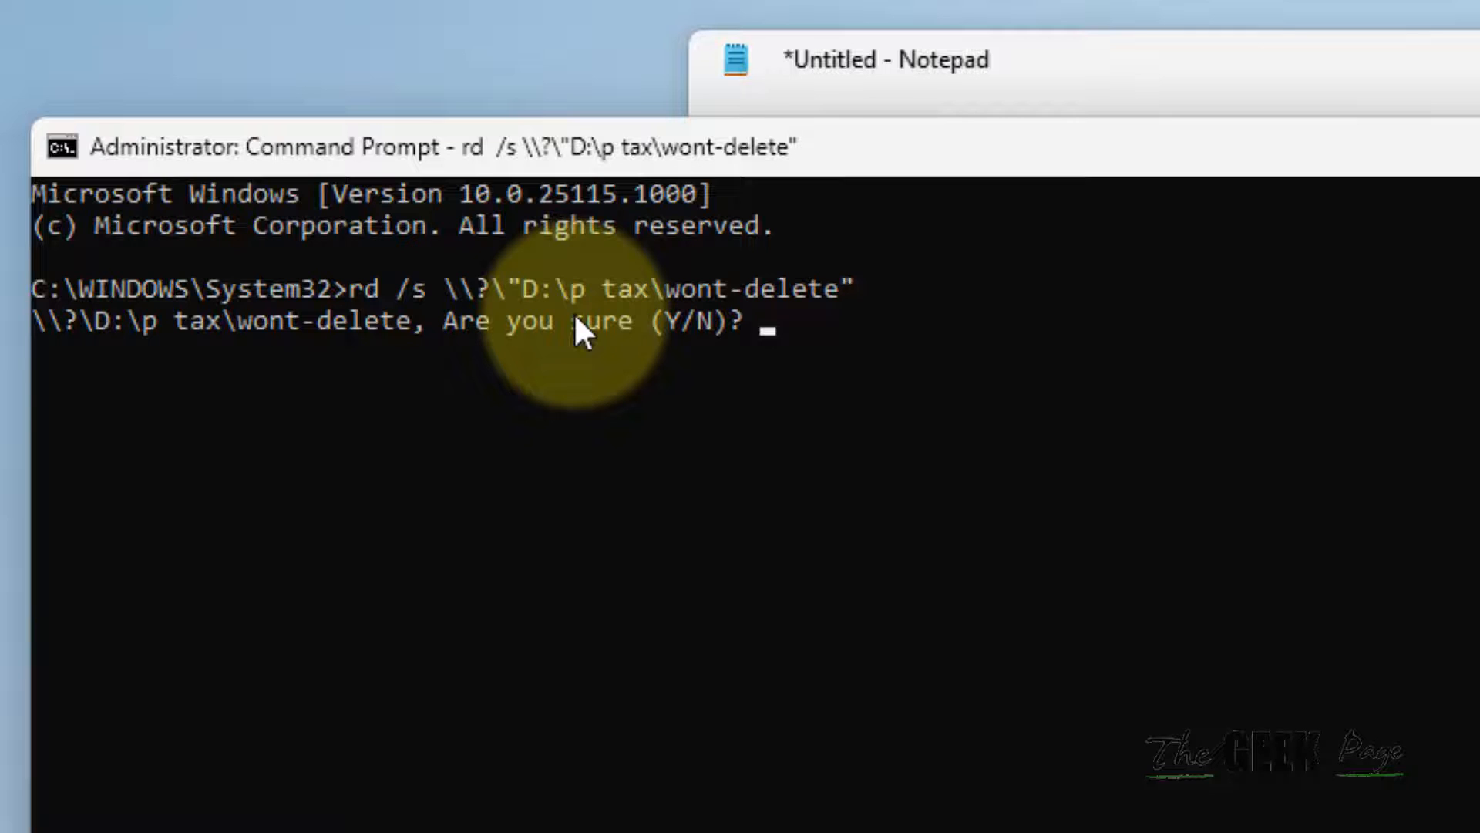
text(y)
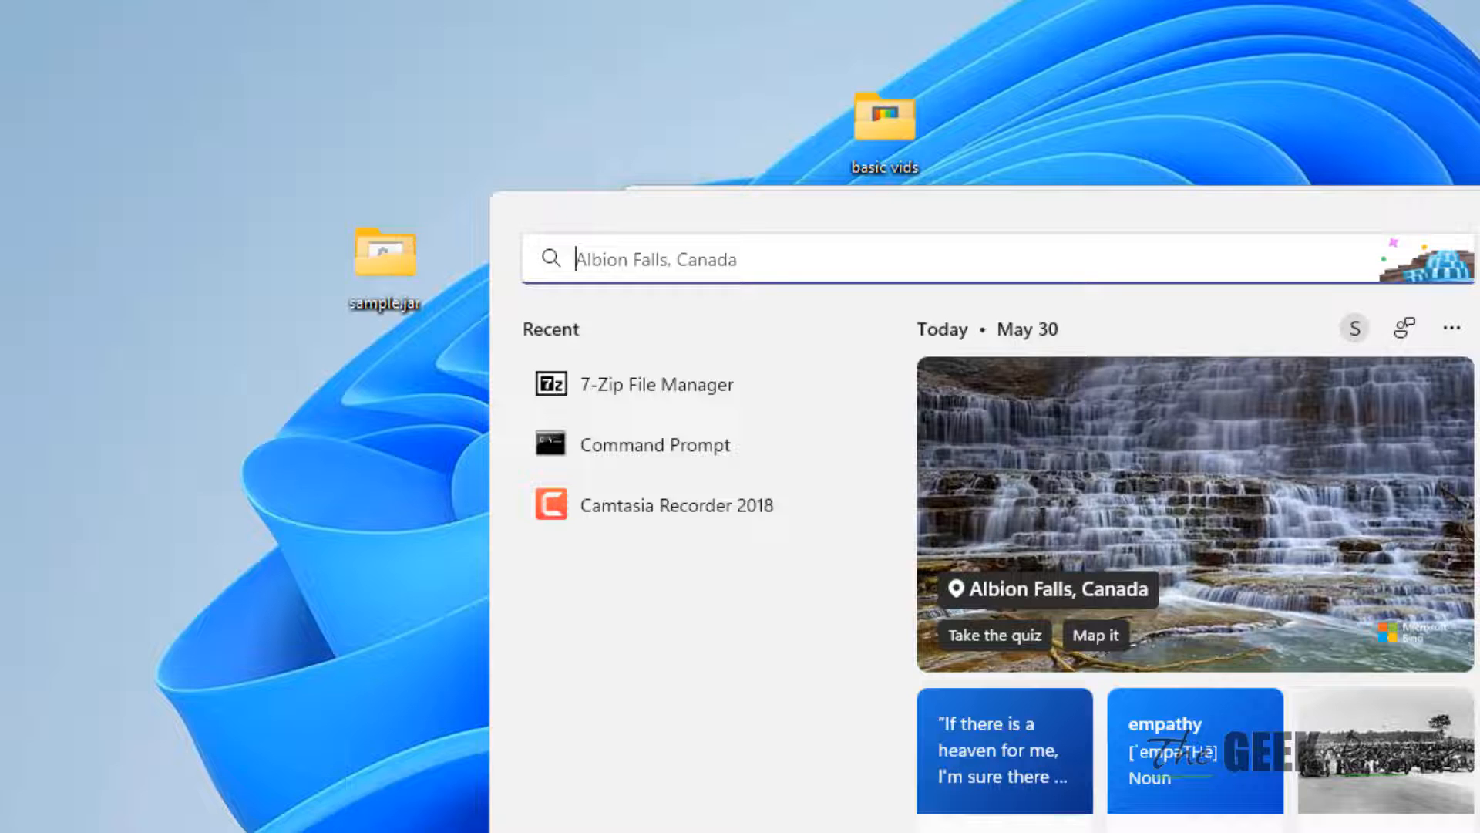
Search 'winrar' in Start and launch WinRAR from the results
text(winrar)
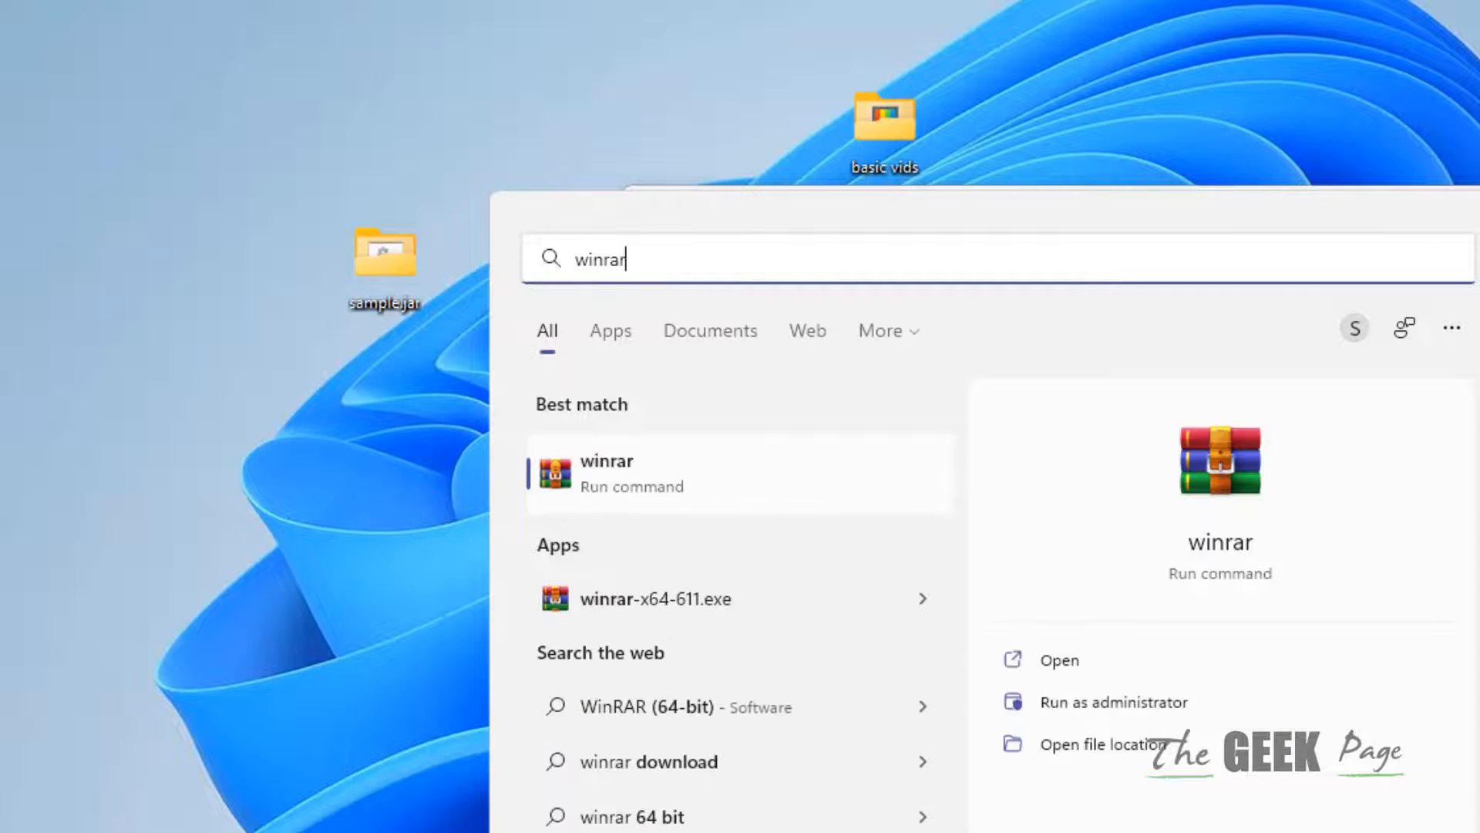
mouse_move(916, 605)
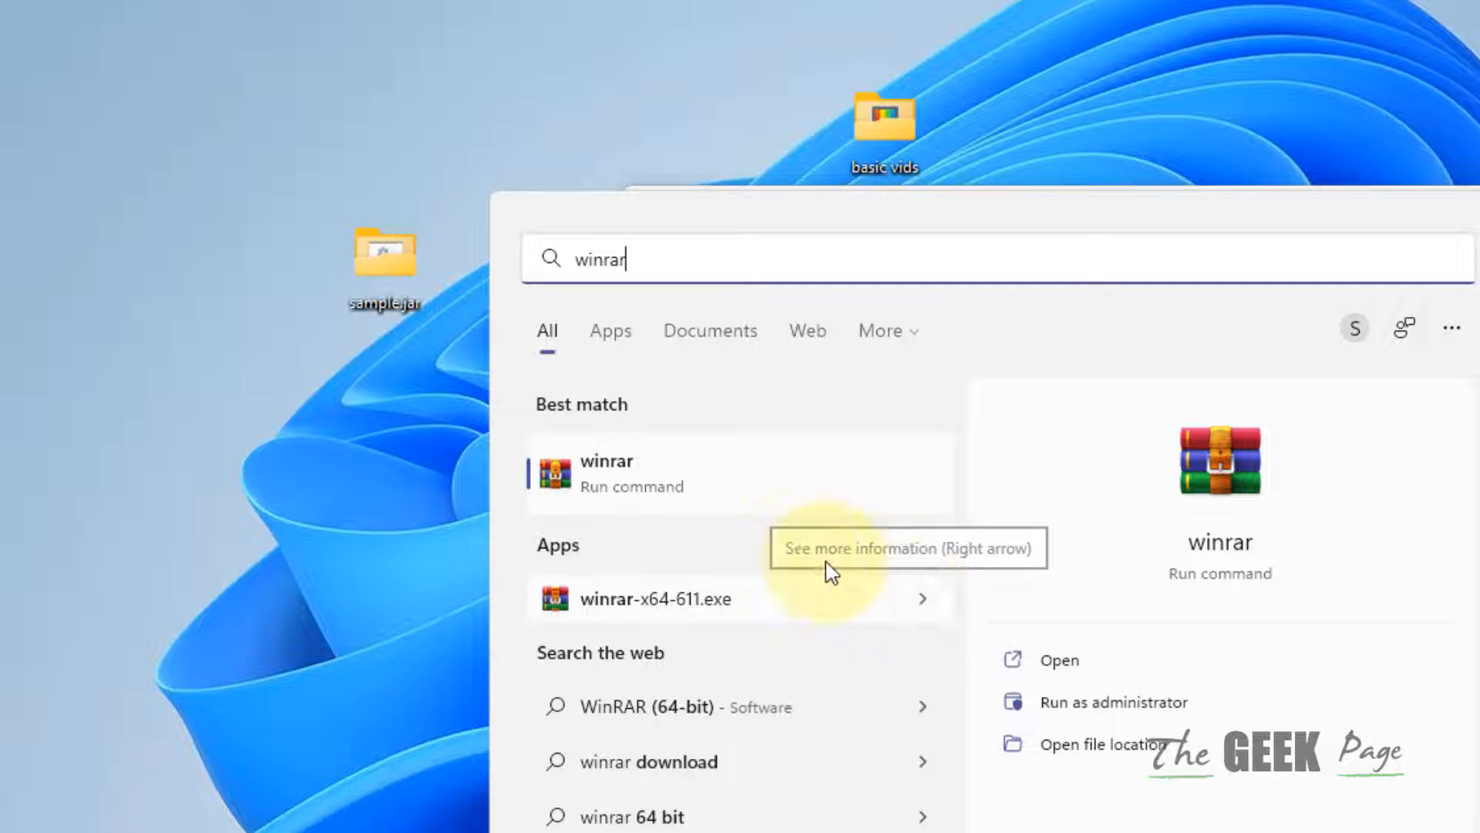
mouse_move(605, 499)
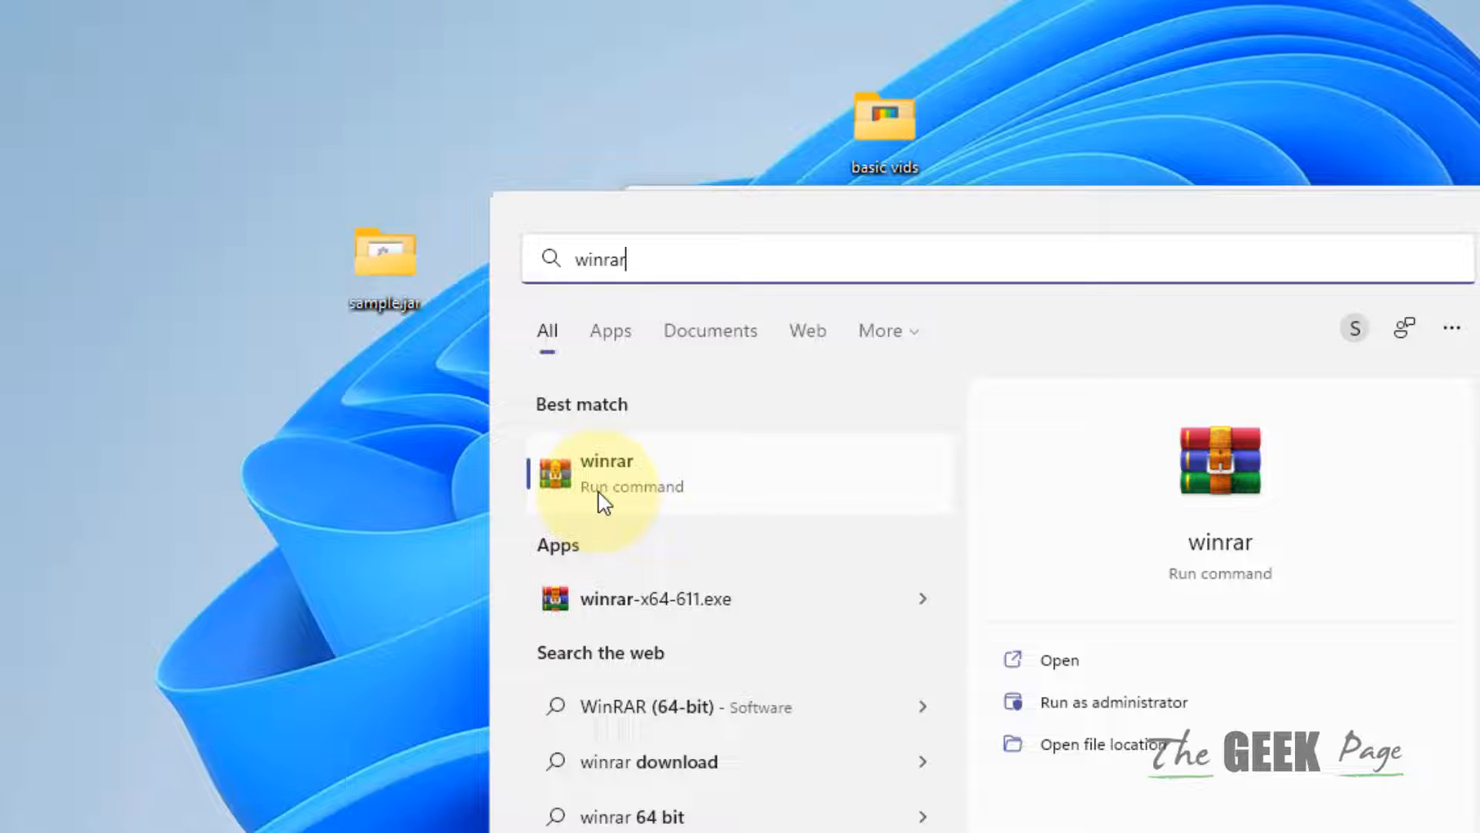
mouse_move(688, 457)
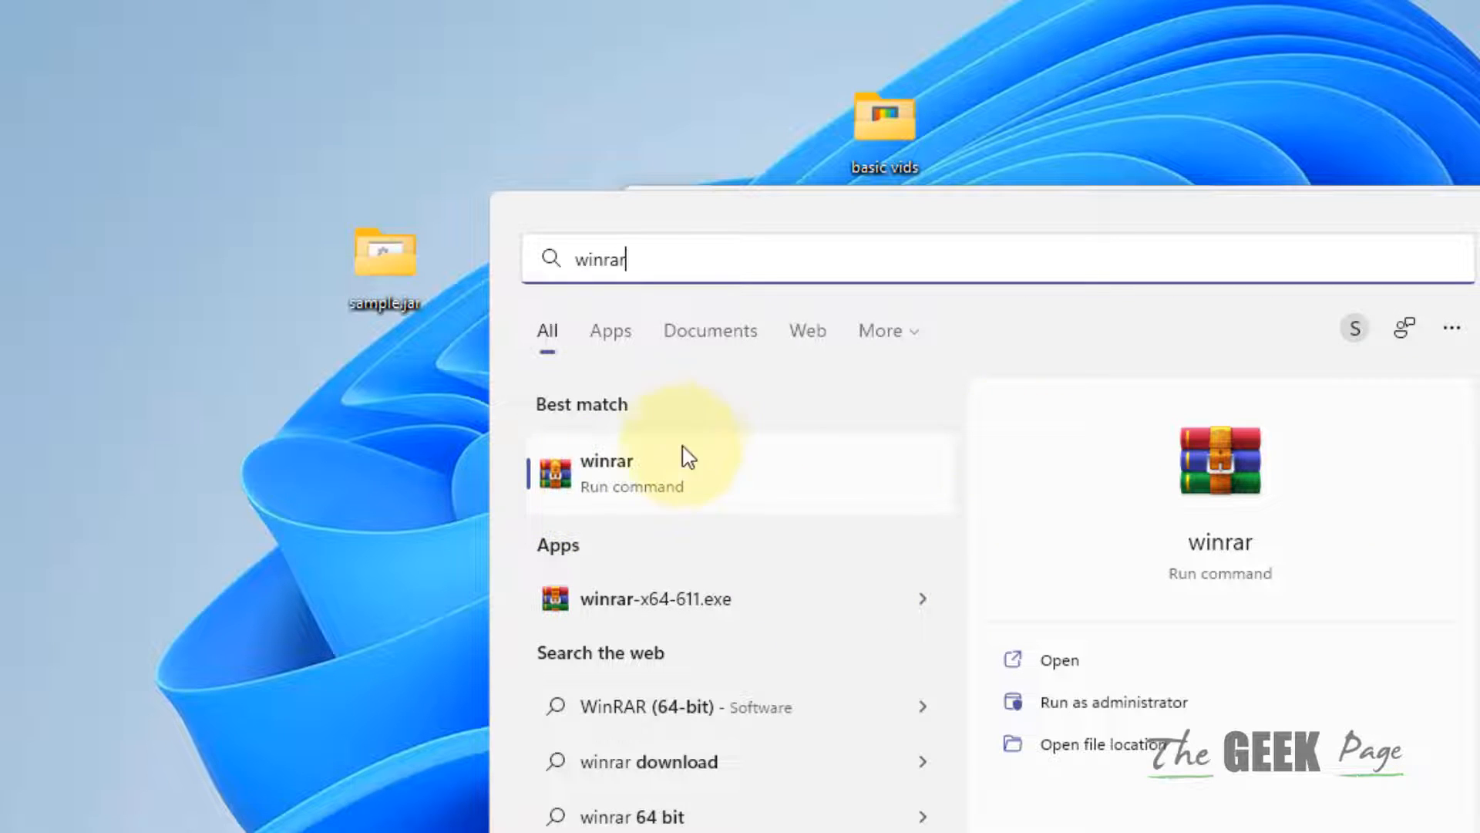
click(607, 472)
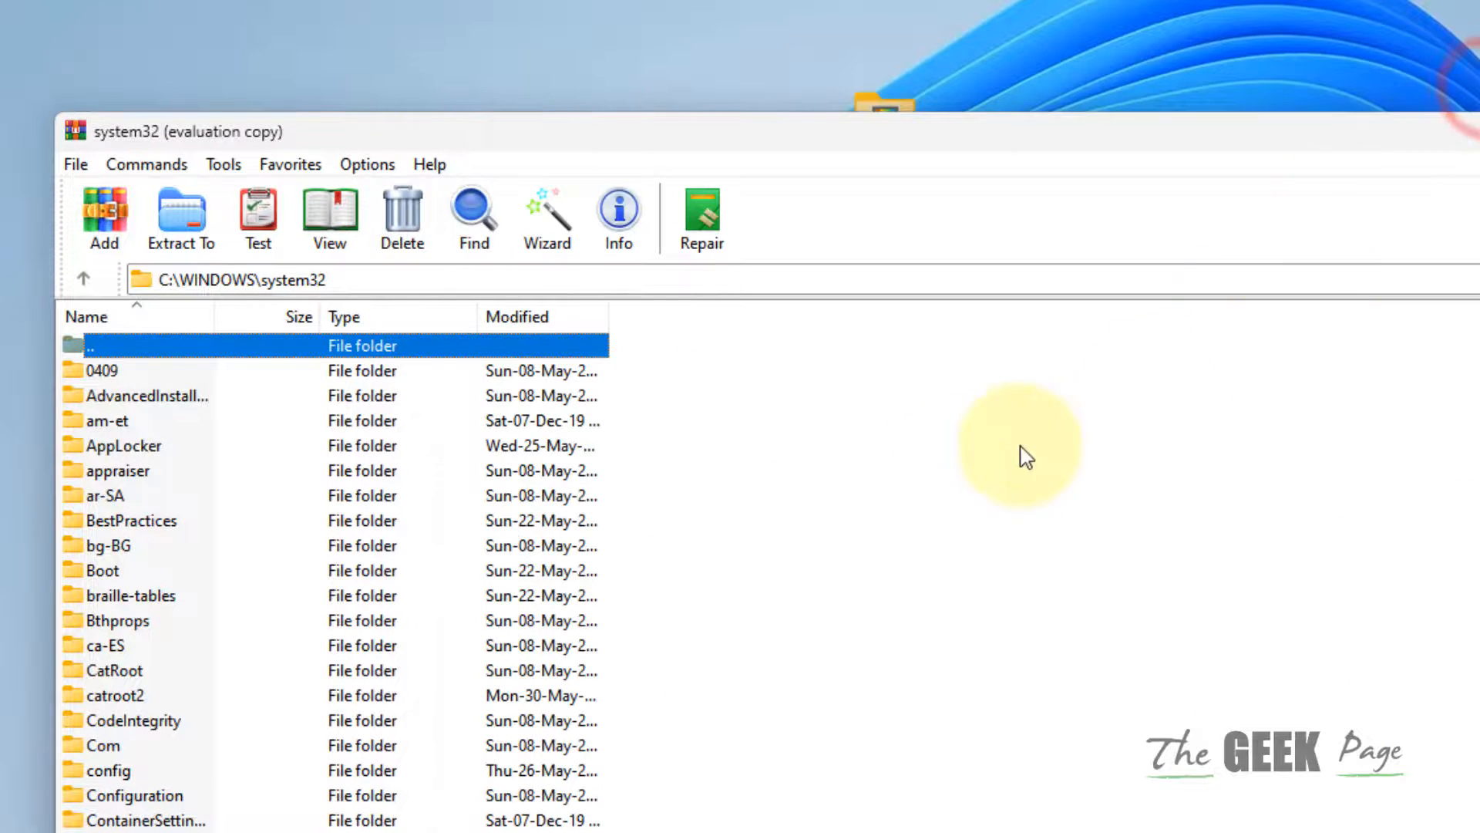
Start a new archive with 'Delete files after archiving' enabled
click(104, 213)
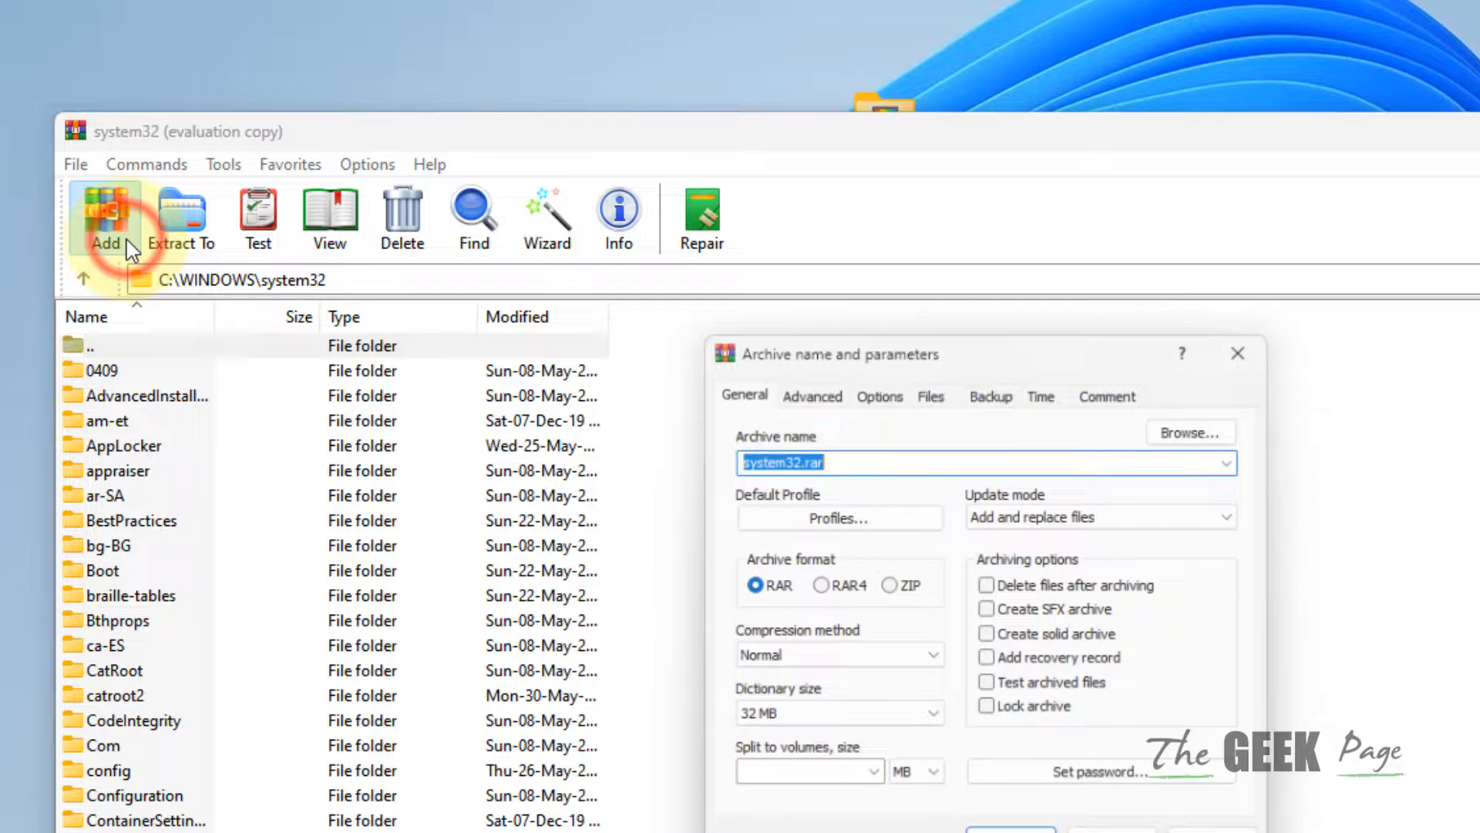
click(717, 388)
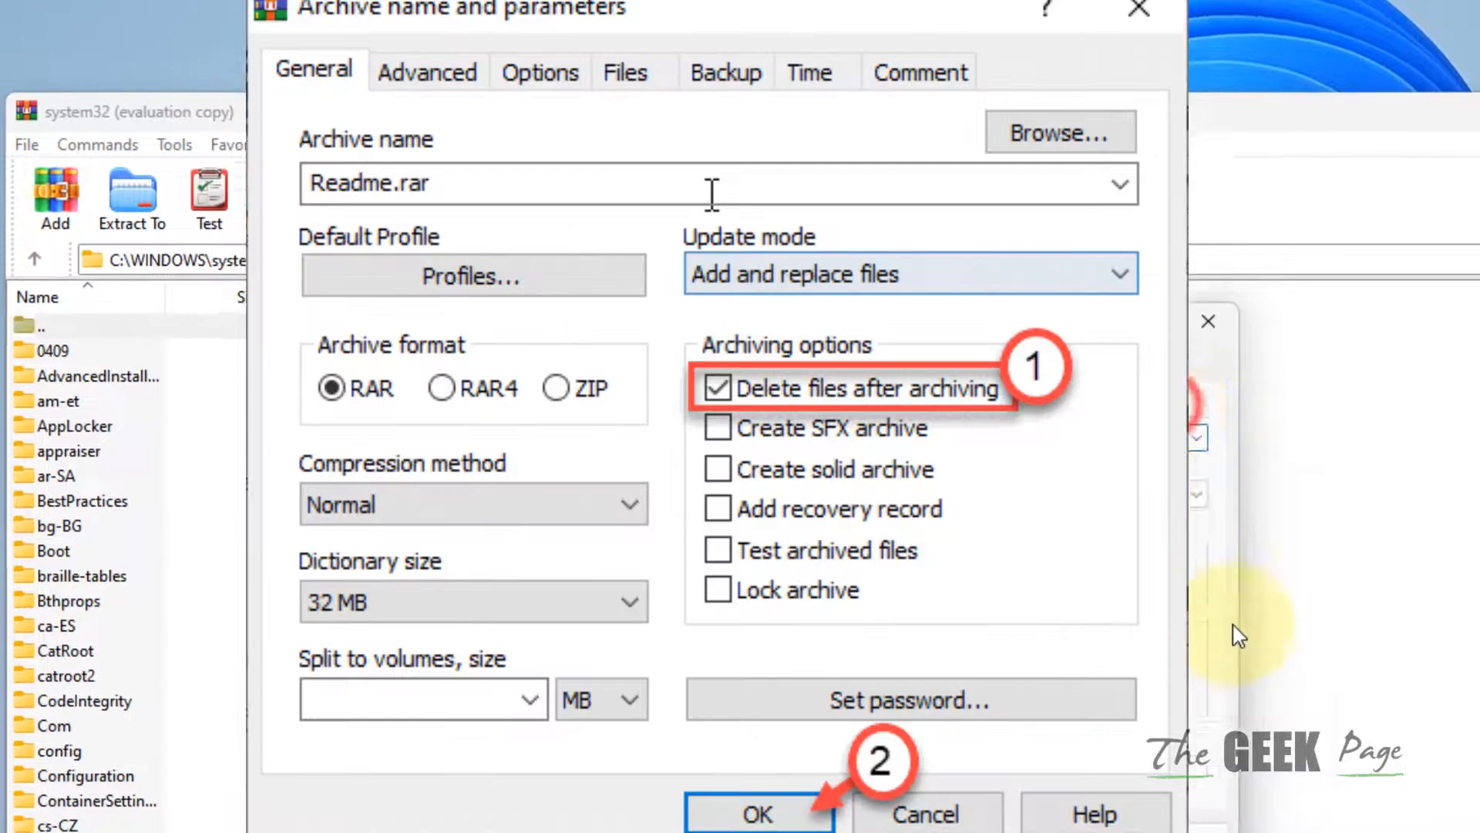